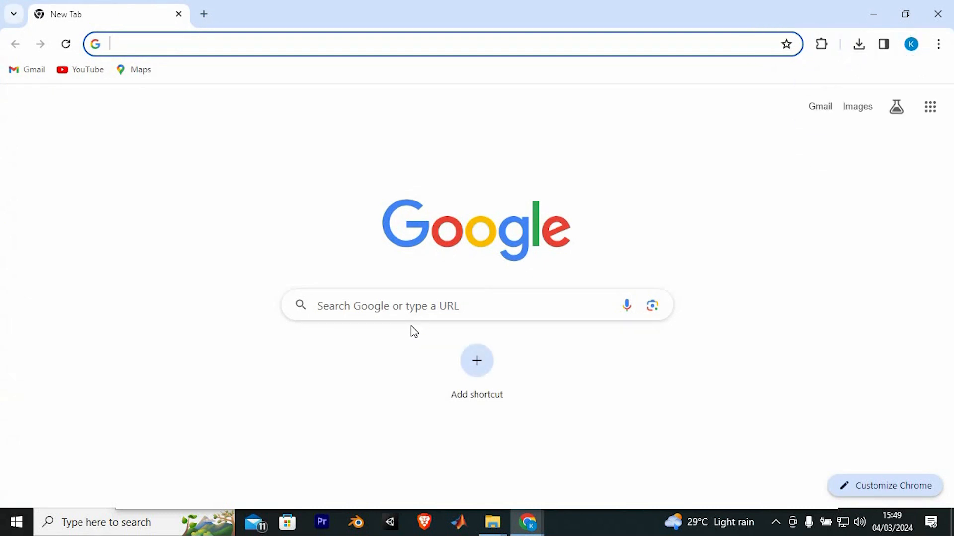
Search Google for 'clickbank for affiliates' and open 'How do I get started as a ClickBank affiliate?'
text(clickbank for affiliates)
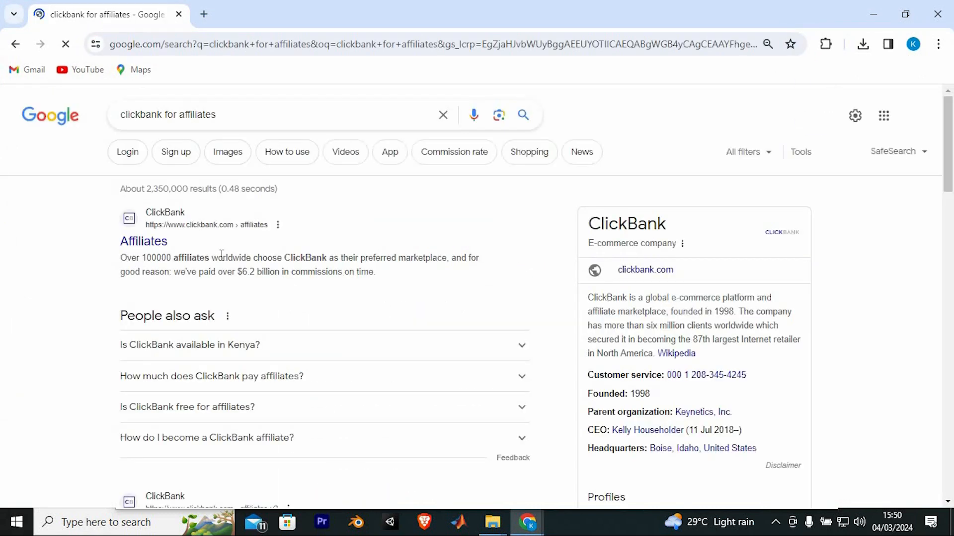
scroll(down, 3)
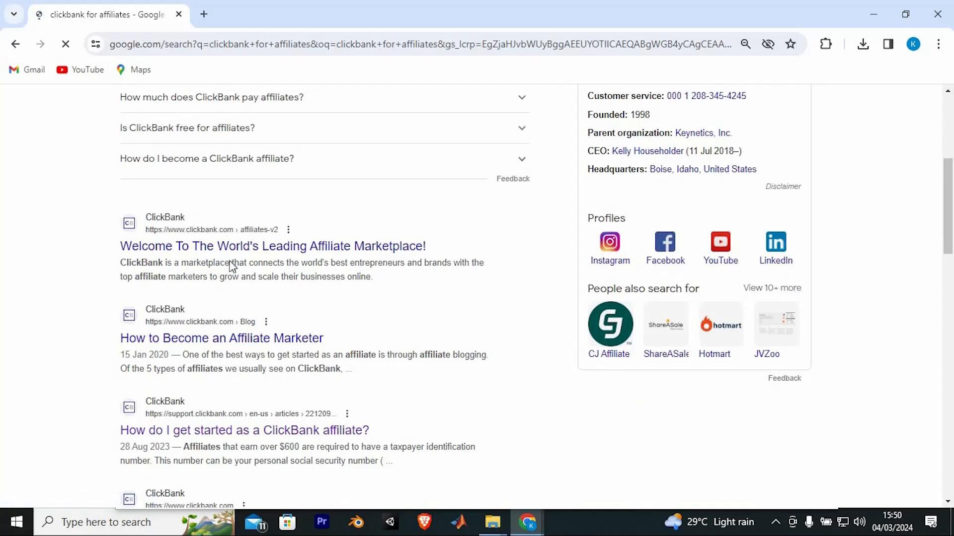
click(271, 246)
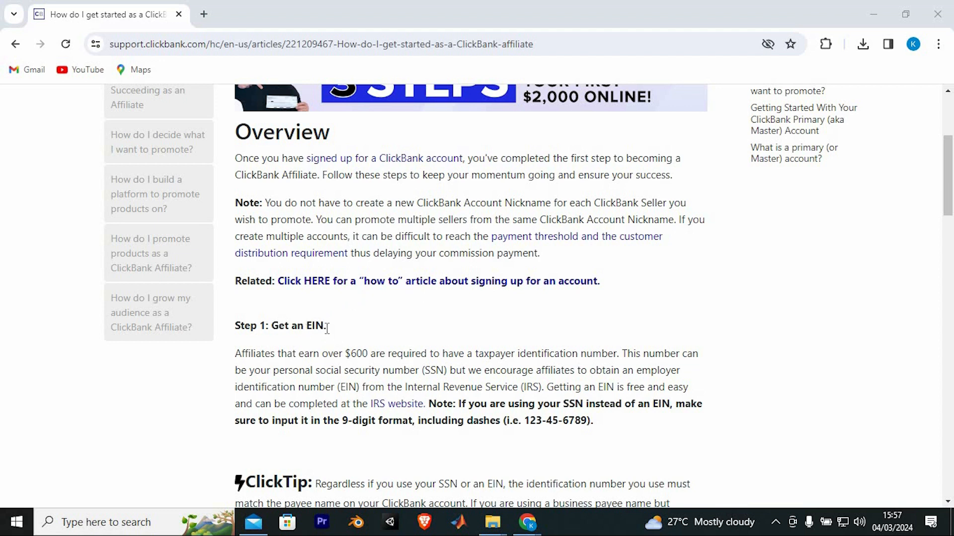
mouse_move(428, 375)
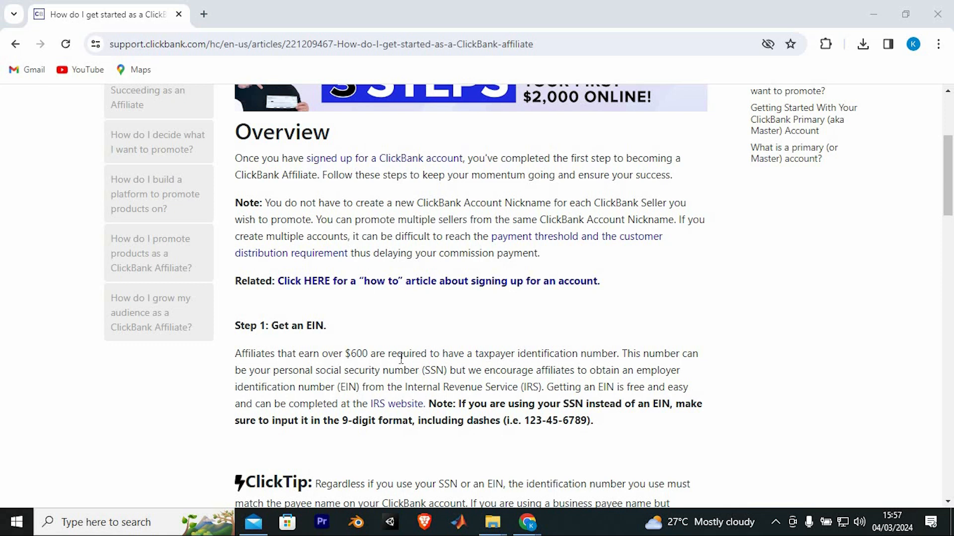
Read the Overview and Step 1 on getting an EIN, briefly highlighting the IRS phrase
scroll(down, 3)
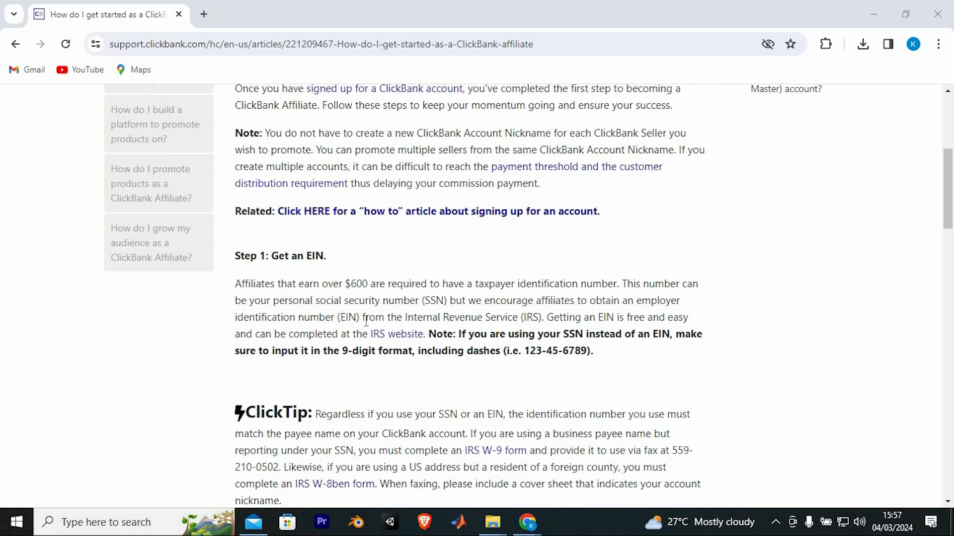
drag(362, 317, 547, 316)
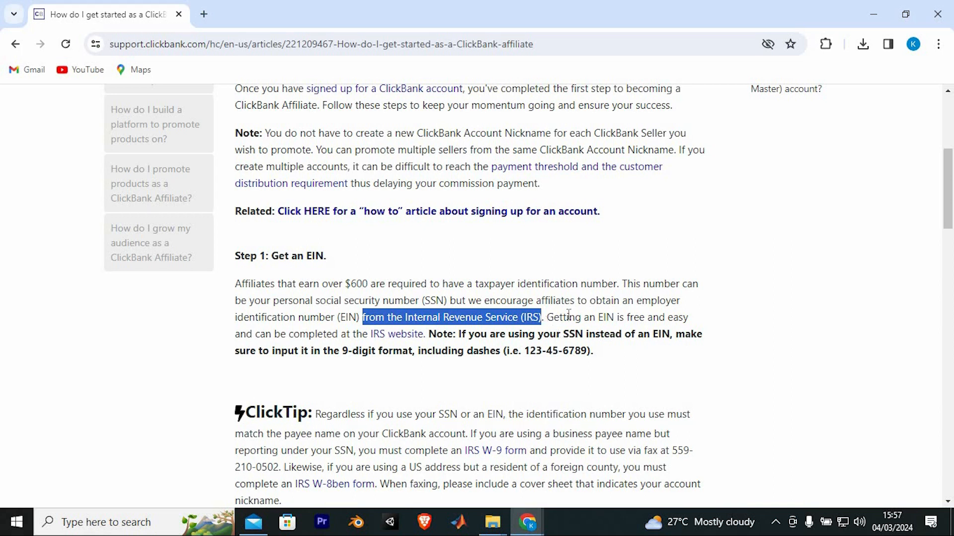
click(532, 338)
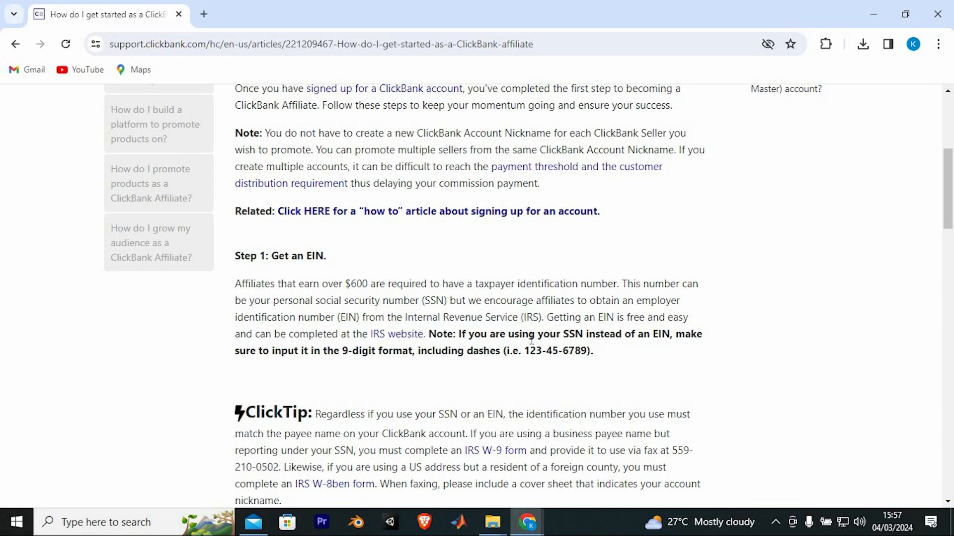
scroll(down, 3)
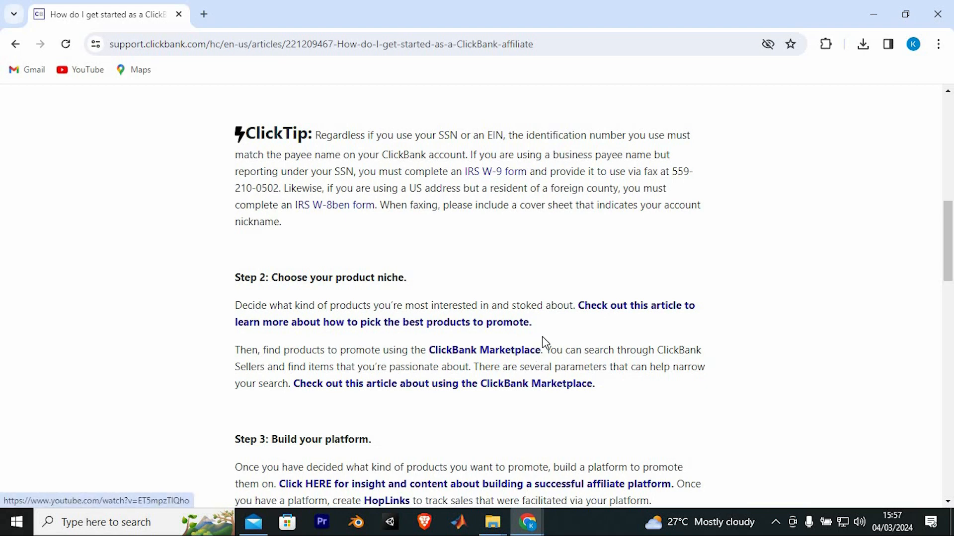
mouse_move(540, 333)
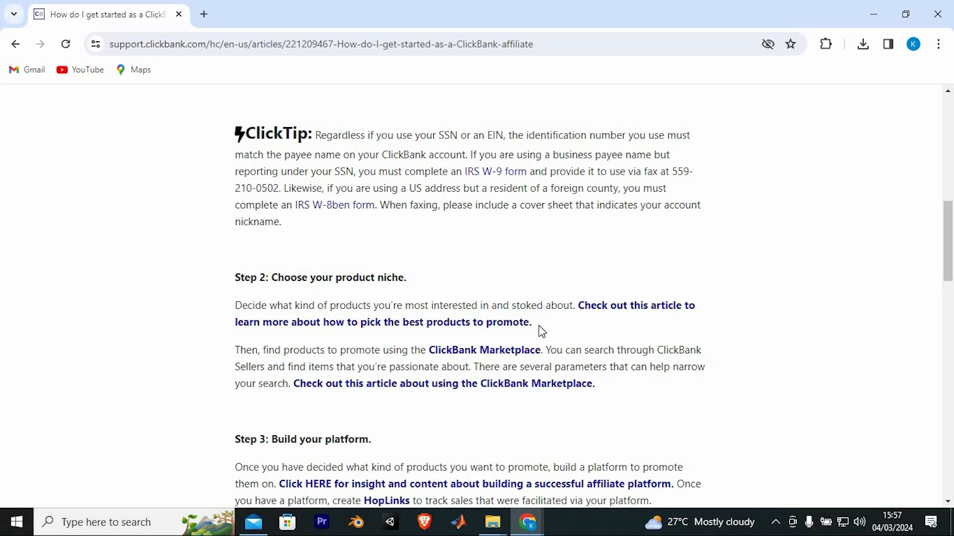
Scroll past Steps 2 and 3 to show Steps 4 to 7, through Get Paid and Try Spark
scroll(down, 3)
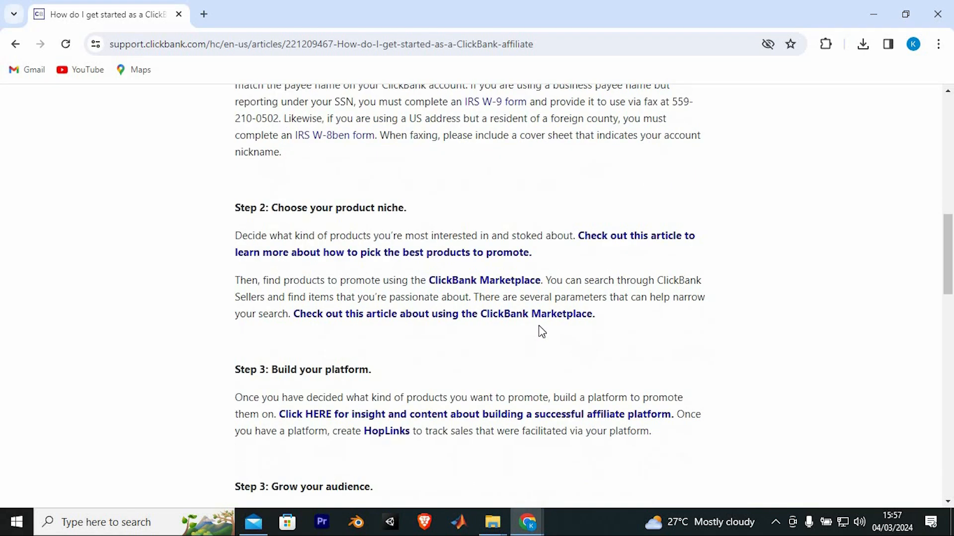
scroll(down, 3)
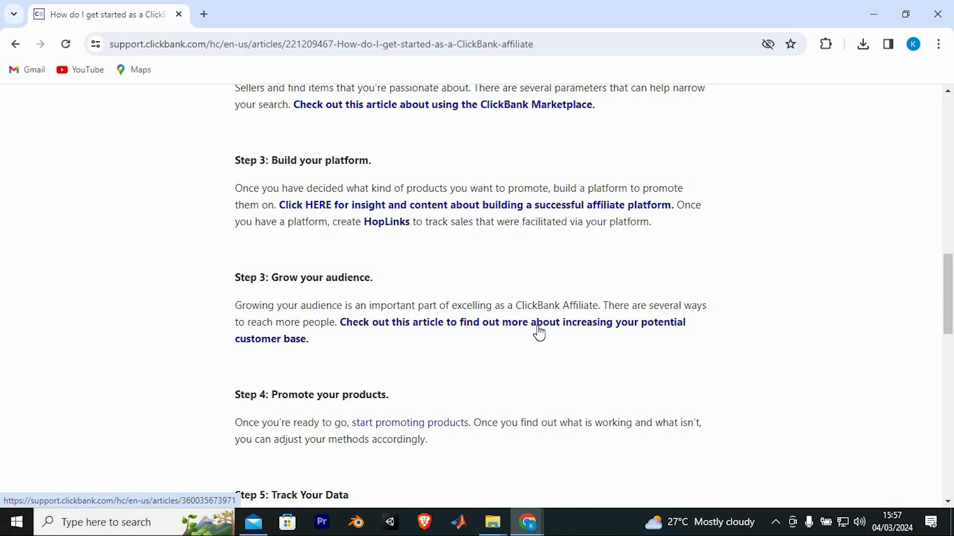
scroll(down, 3)
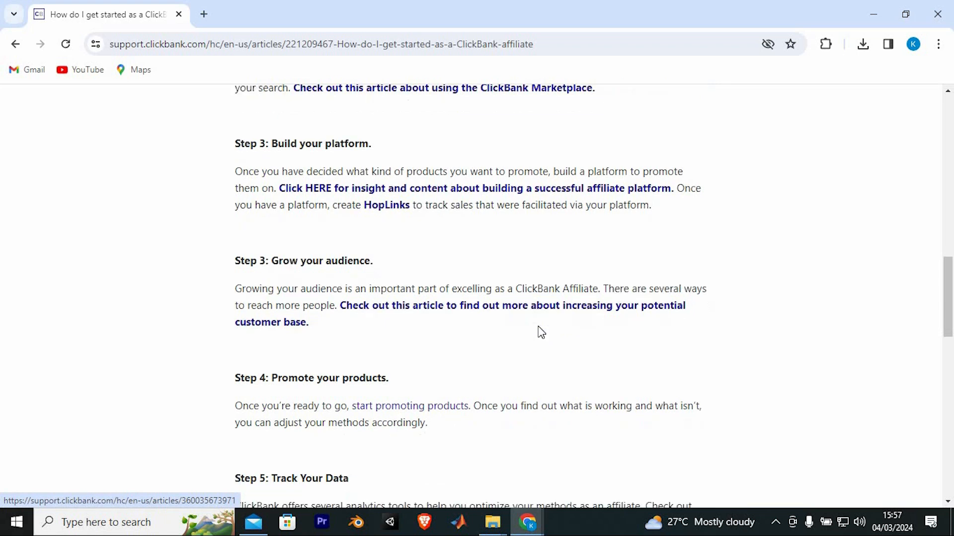
scroll(down, 3)
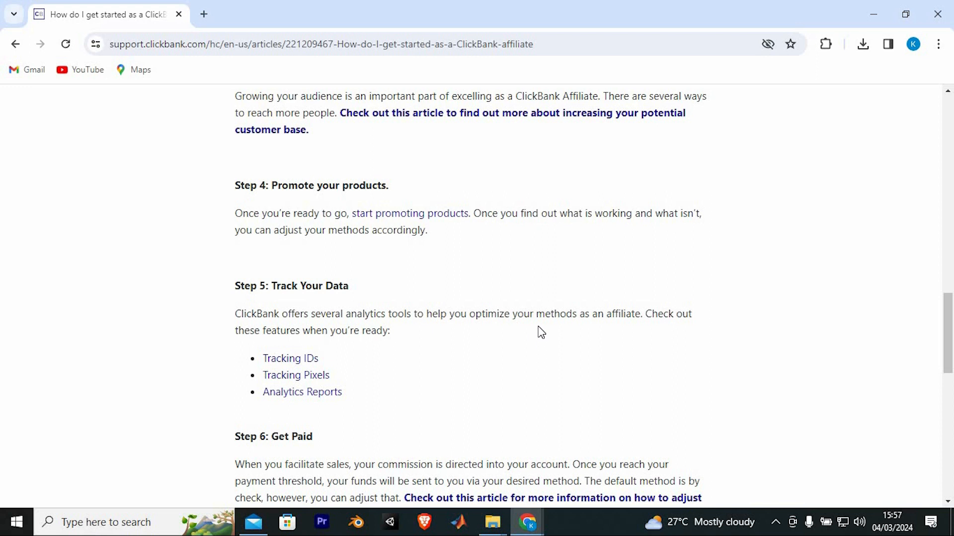
scroll(down, 3)
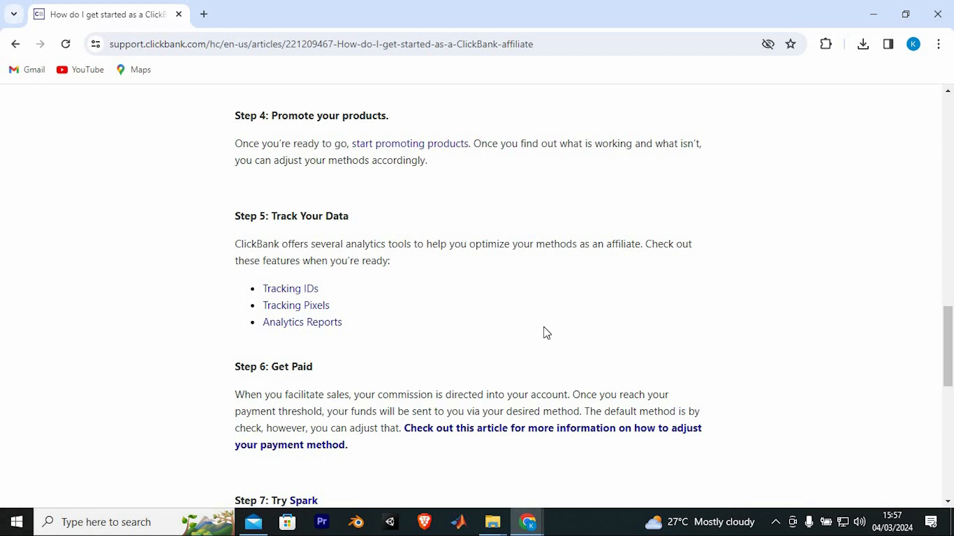
mouse_move(556, 316)
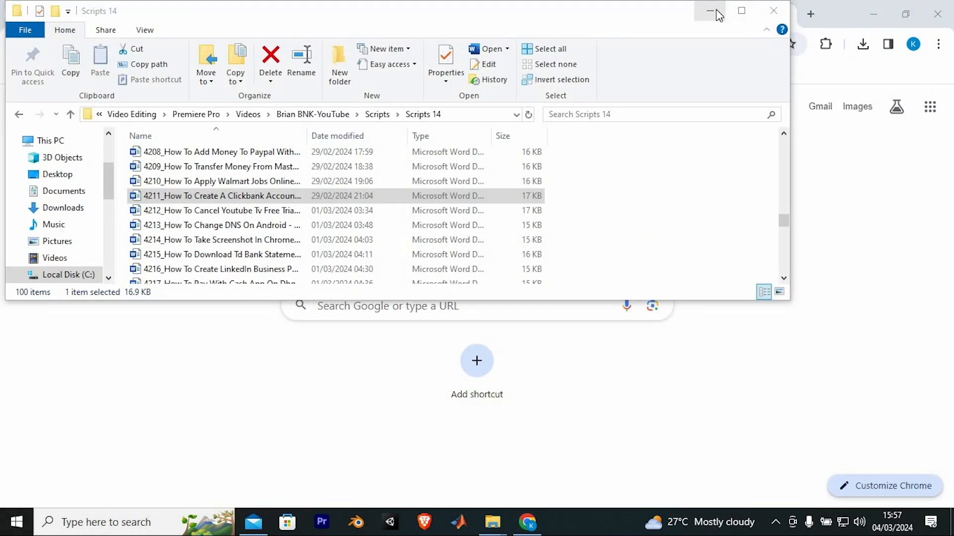
Minimize the Scripts 14 File Explorer window to clear the desktop
click(707, 11)
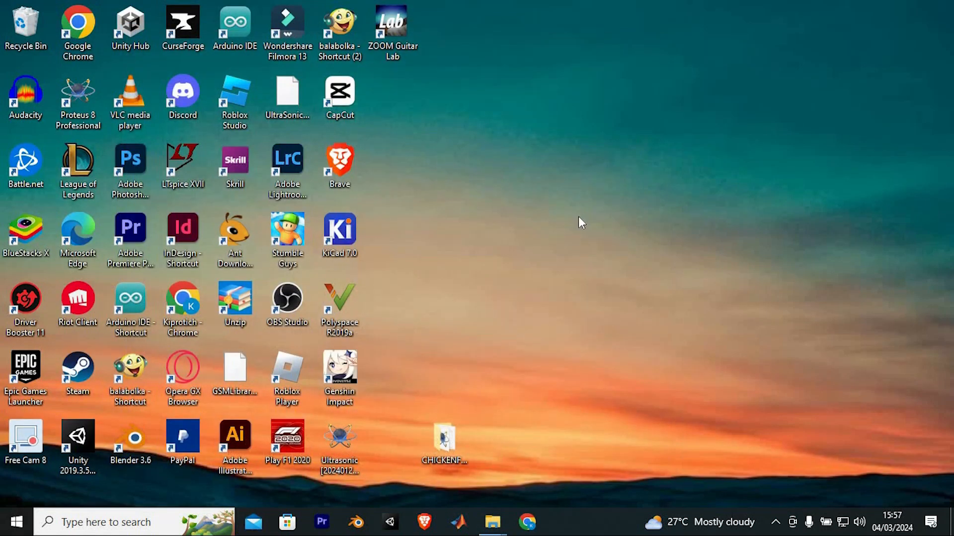